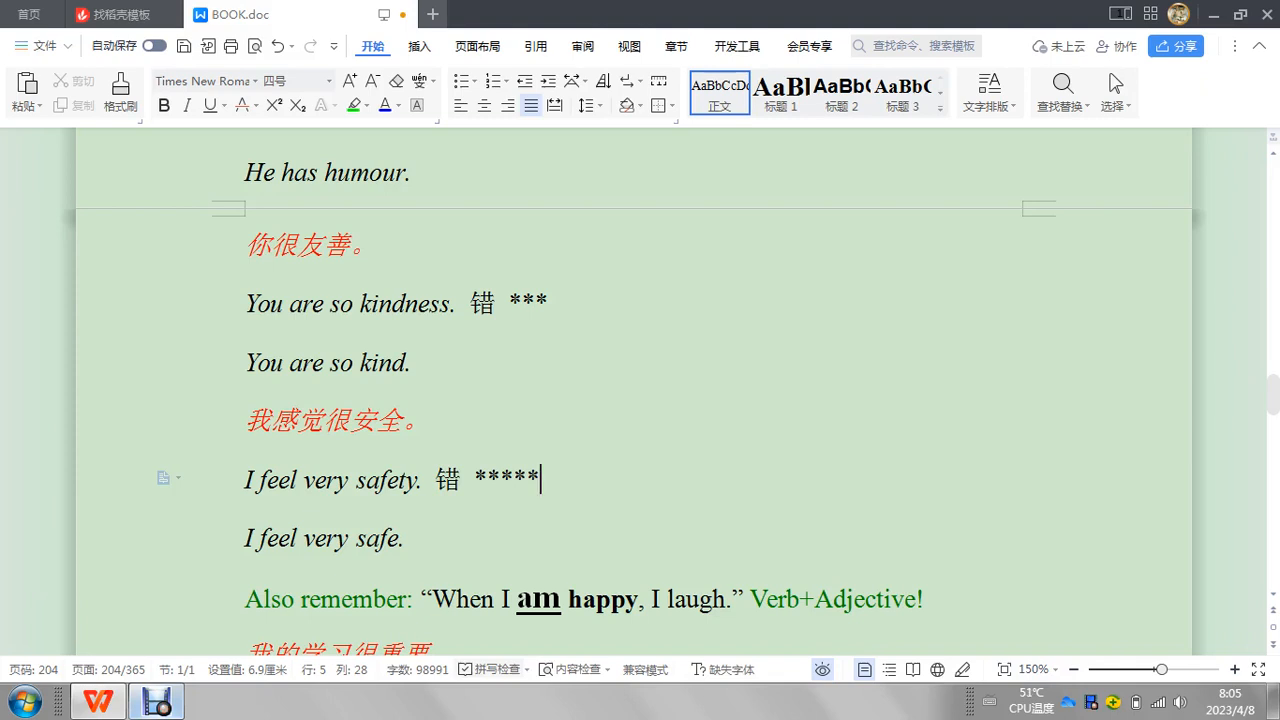
- Scroll down to the line 'My study is very important. / My studies are very important.'
{"action": "scroll", "scroll_direction": "down", "scroll_amount": 3}
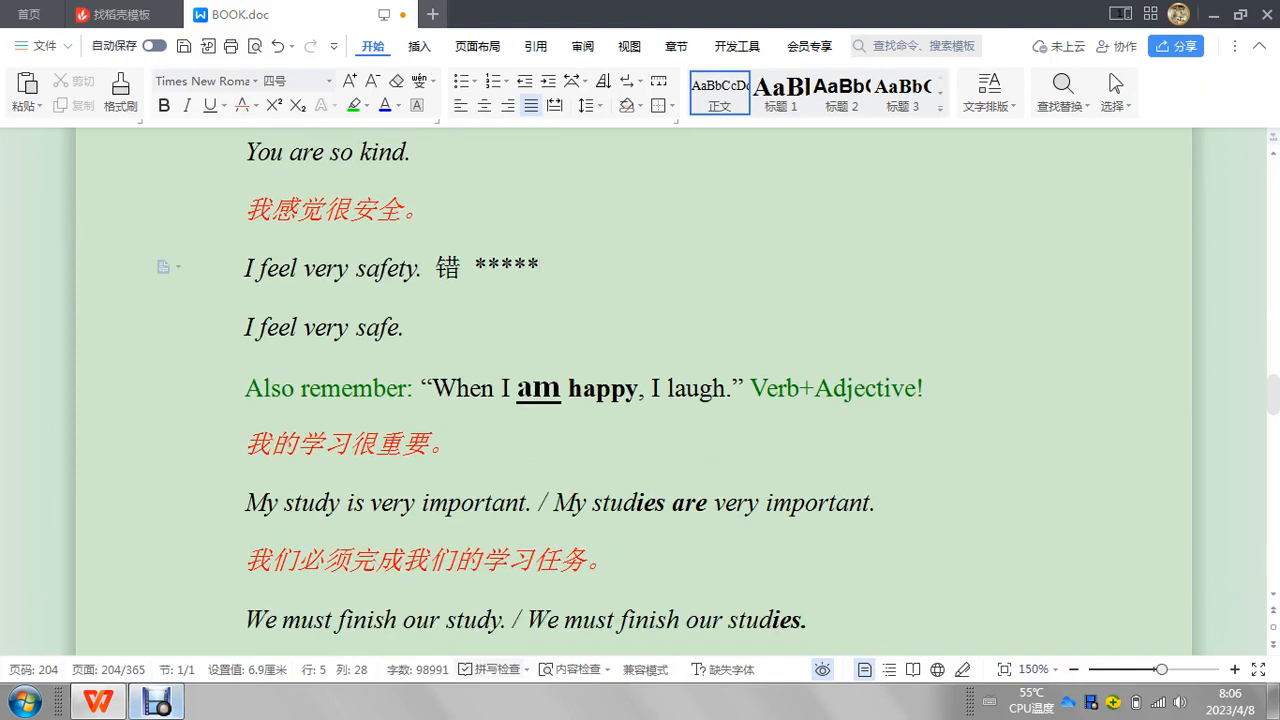
{"action": "scroll", "scroll_direction": "down", "scroll_amount": 3}
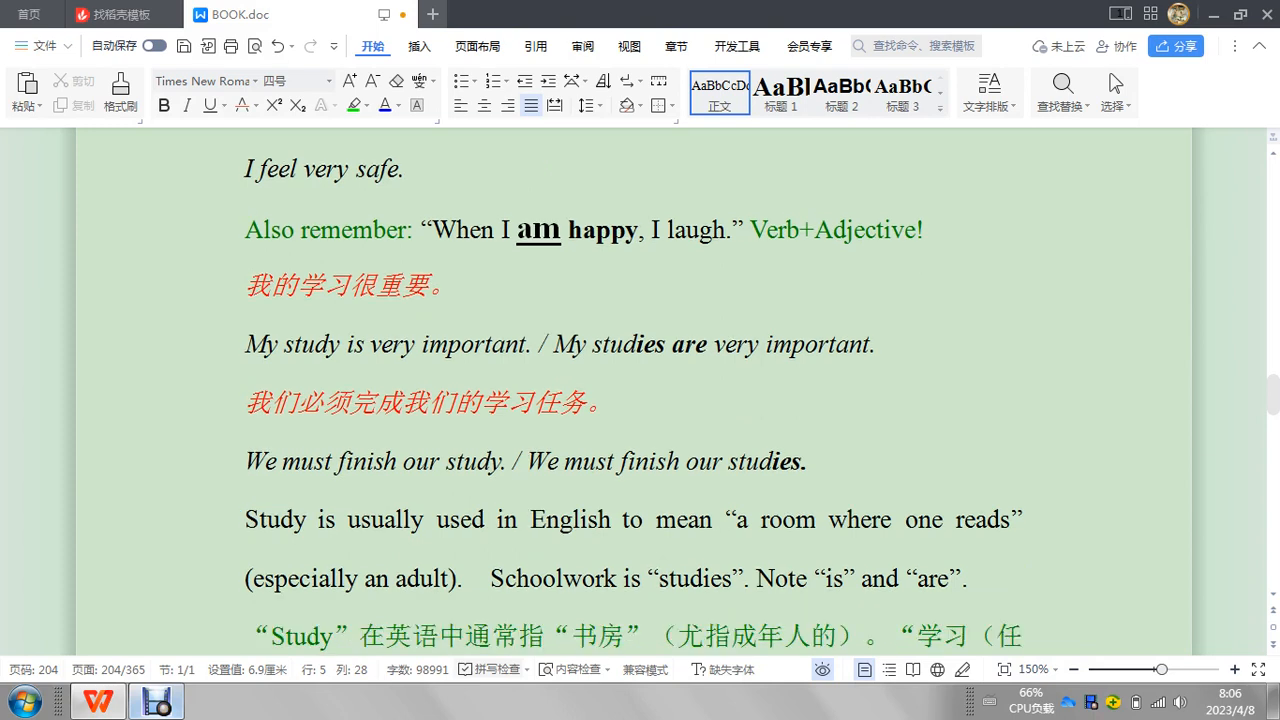
{"action": "scroll", "scroll_direction": "down", "scroll_amount": 3}
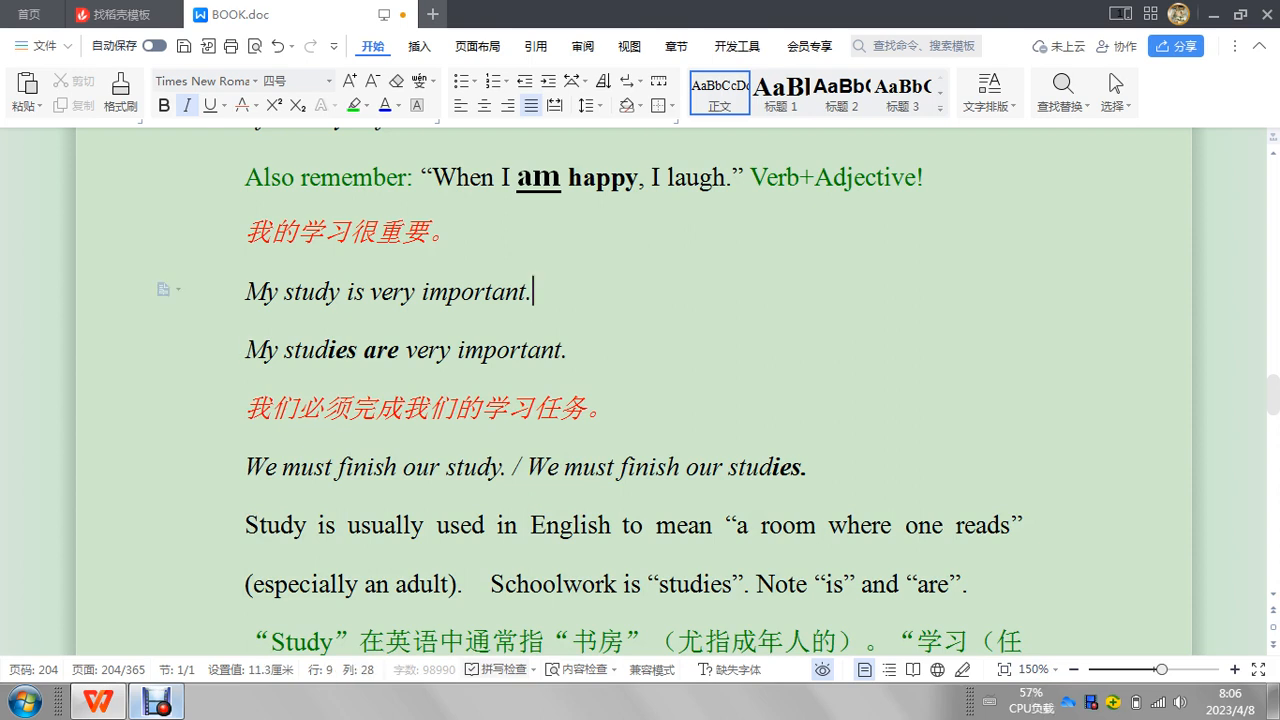
- Paste the 错 ***** marker after 'My study is very important.' from the right-click menu
{"action": "right_click", "coordinate": [535, 291]}
{"action": "type", "text": " 错 *****"}
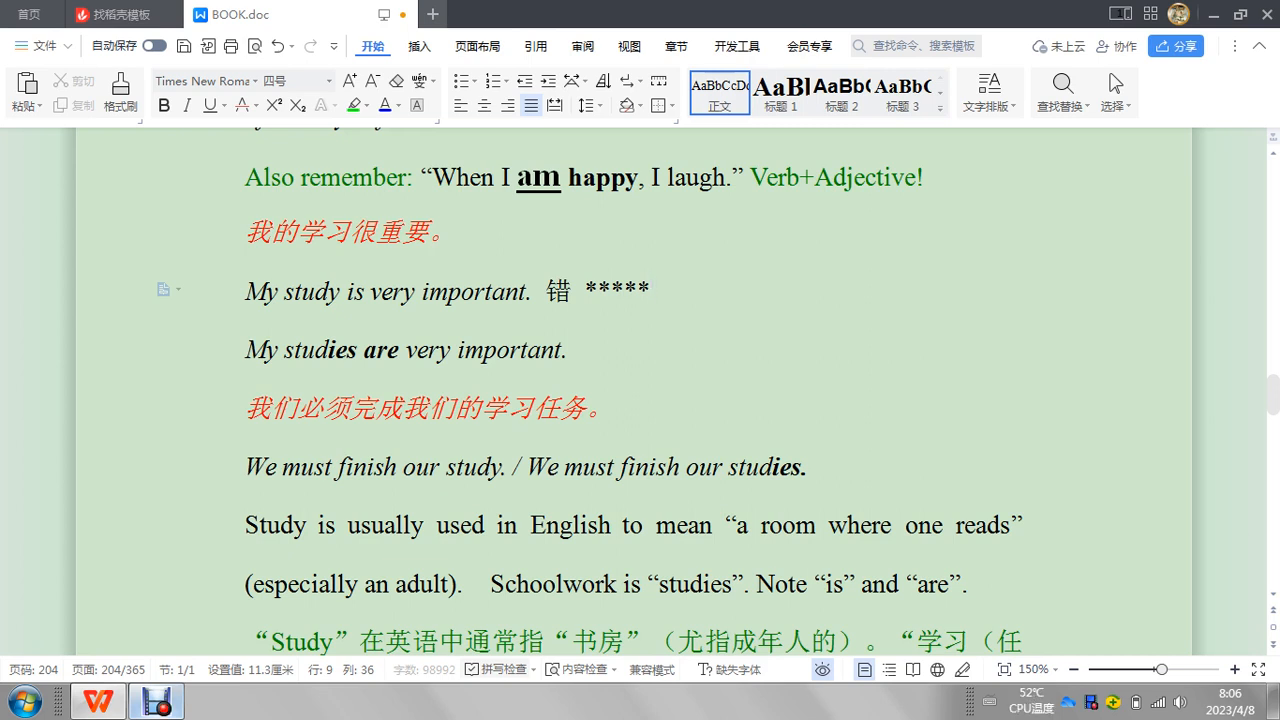
{"action": "left_click", "coordinate": [328, 349]}
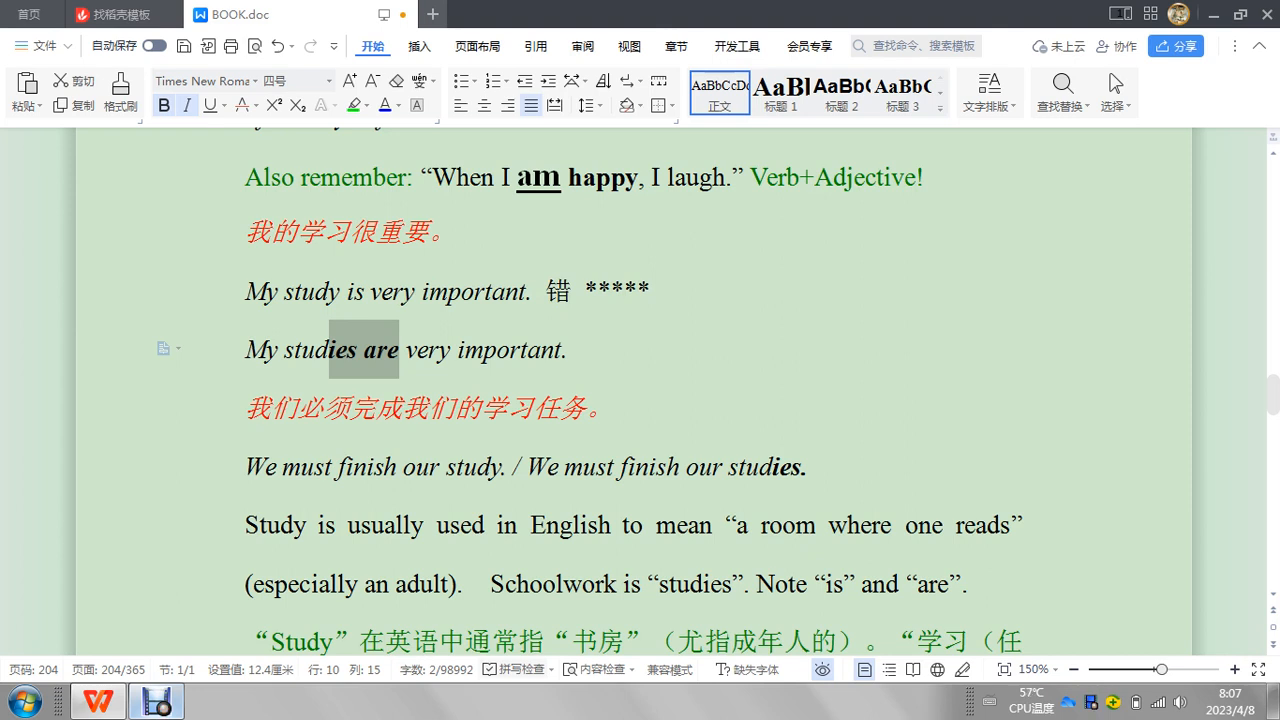
- Place the cursor after 'We must finish our study.' before the second sentence
{"action": "left_click", "coordinate": [527, 466]}
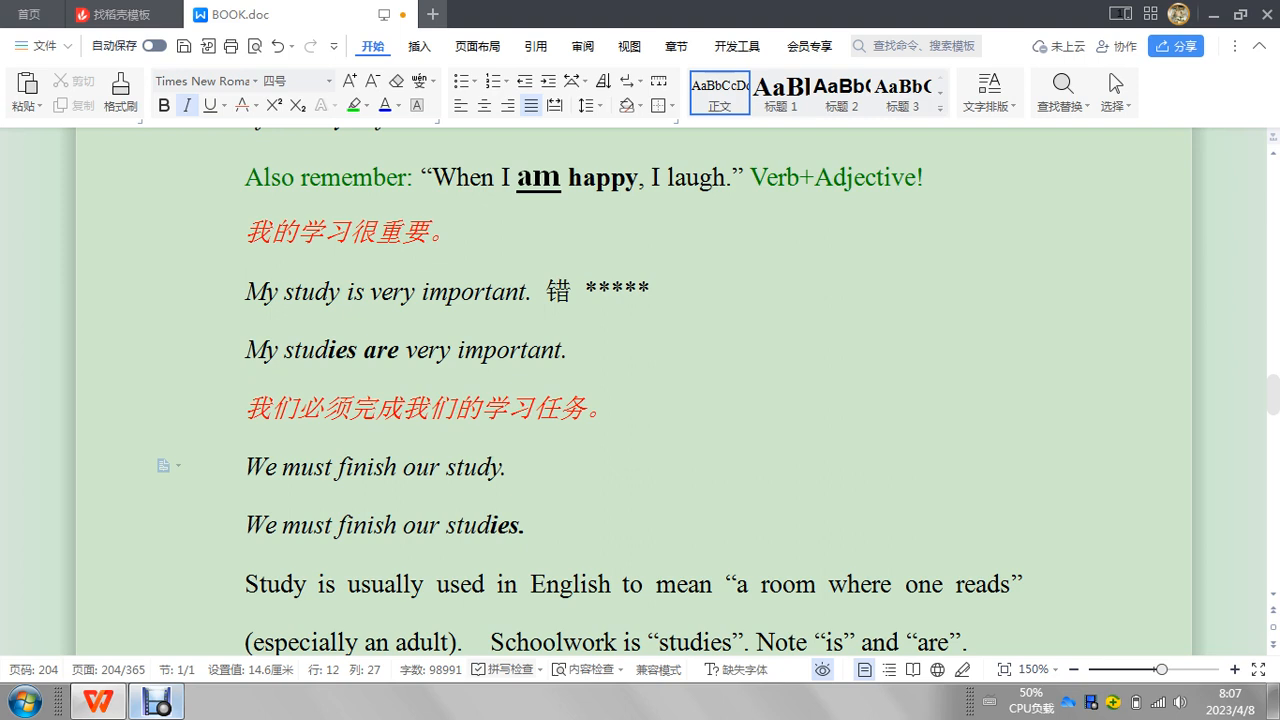
{"action": "left_click", "coordinate": [518, 466]}
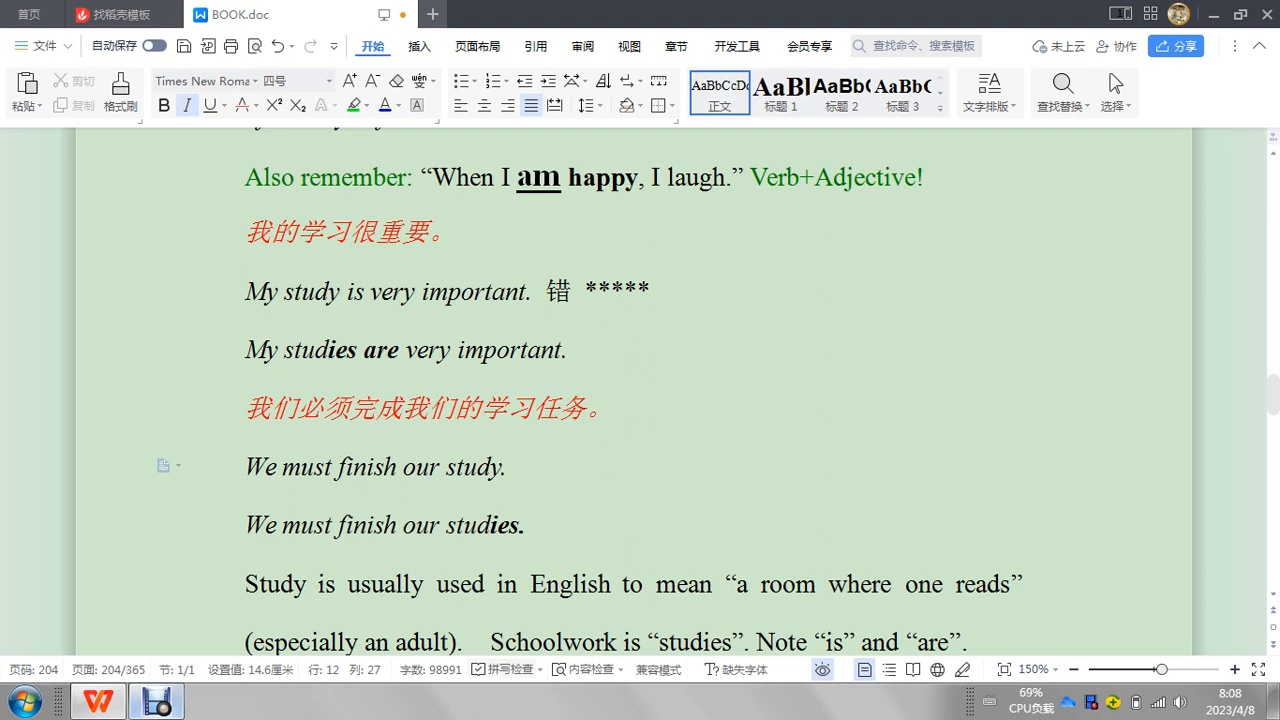
{"action": "left_click_drag", "start_coordinate": [331, 349], "coordinate": [398, 349]}
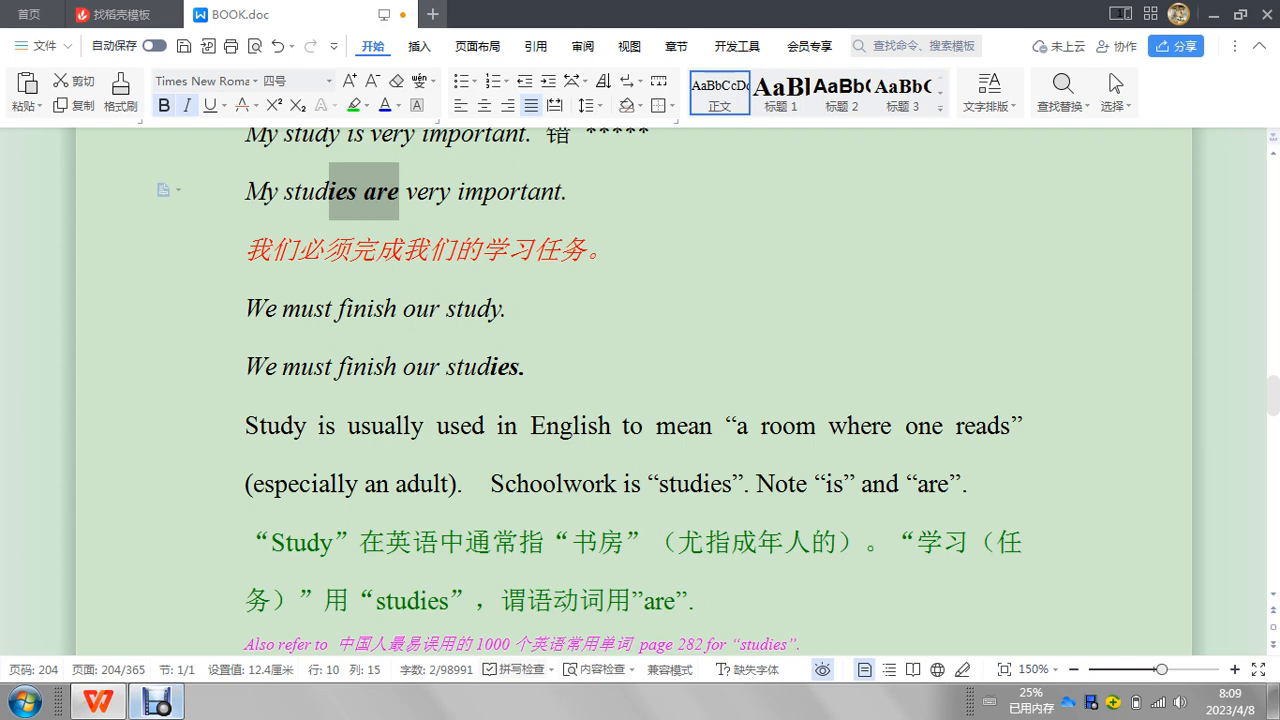
- Save BOOK.doc and check the date and time on the taskbar clock
{"action": "left_click", "coordinate": [246, 425]}
{"action": "type", "text": "A "}
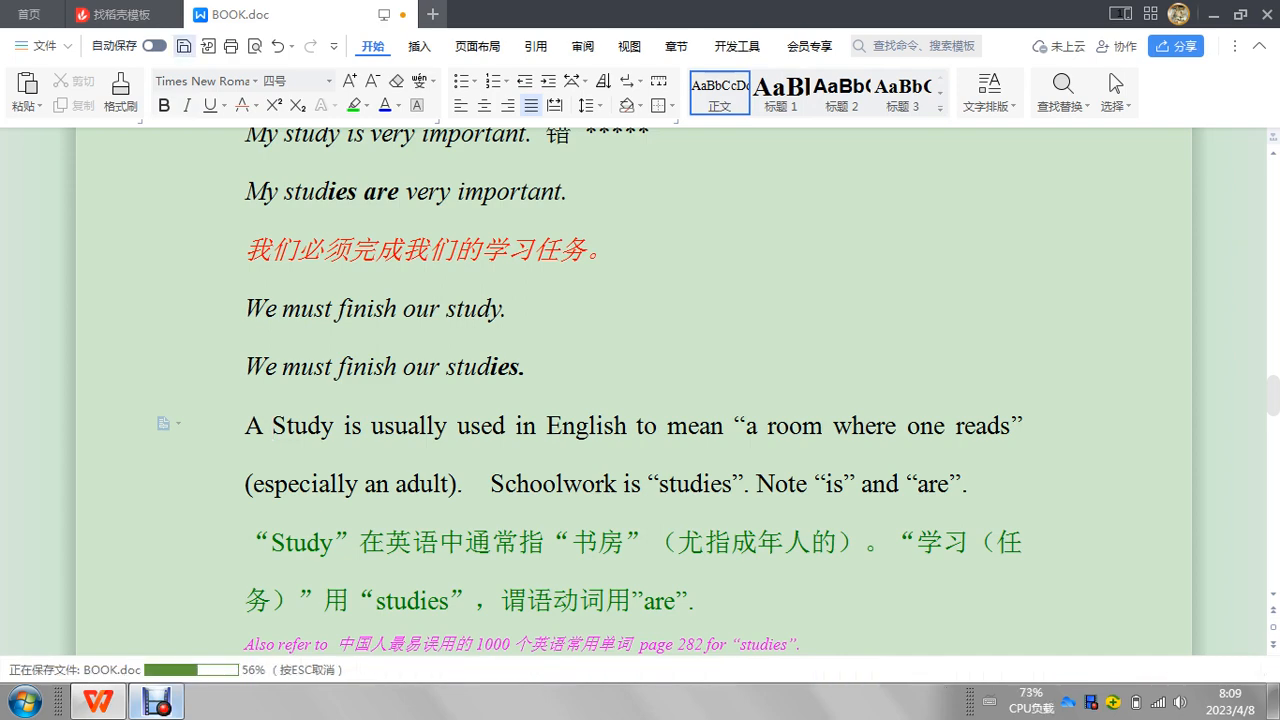
{"action": "left_click", "coordinate": [1228, 695]}
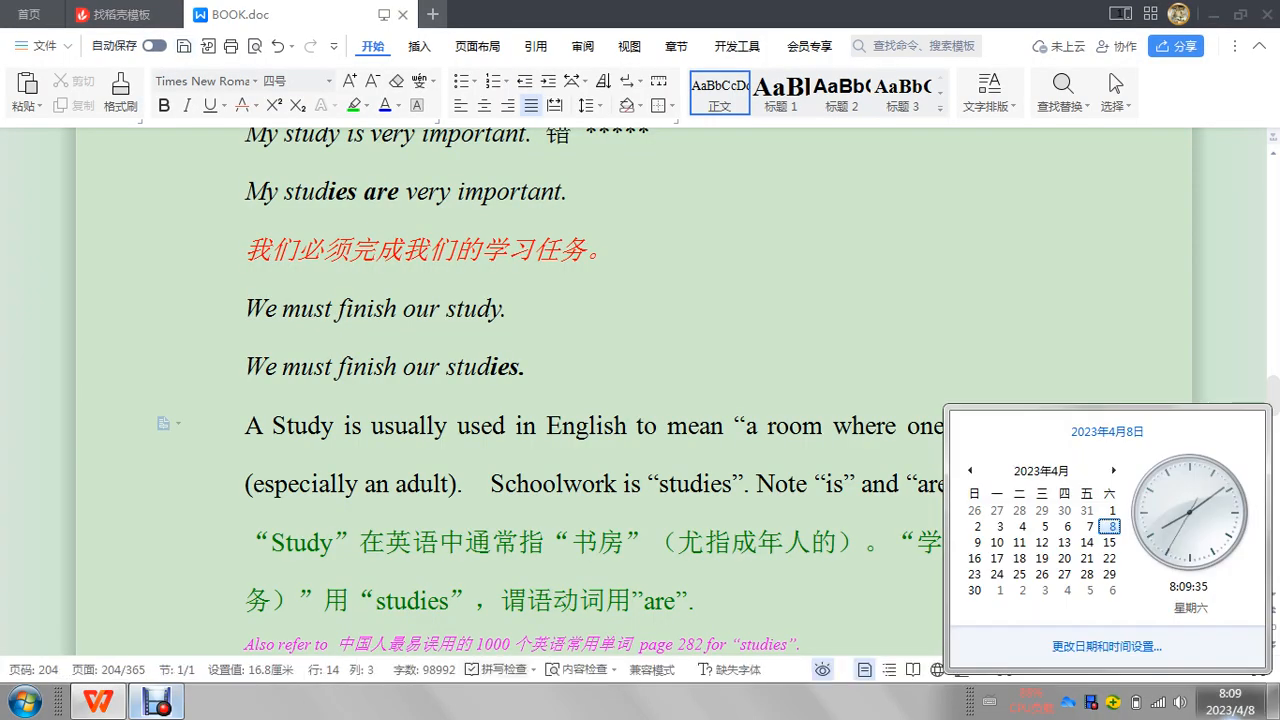